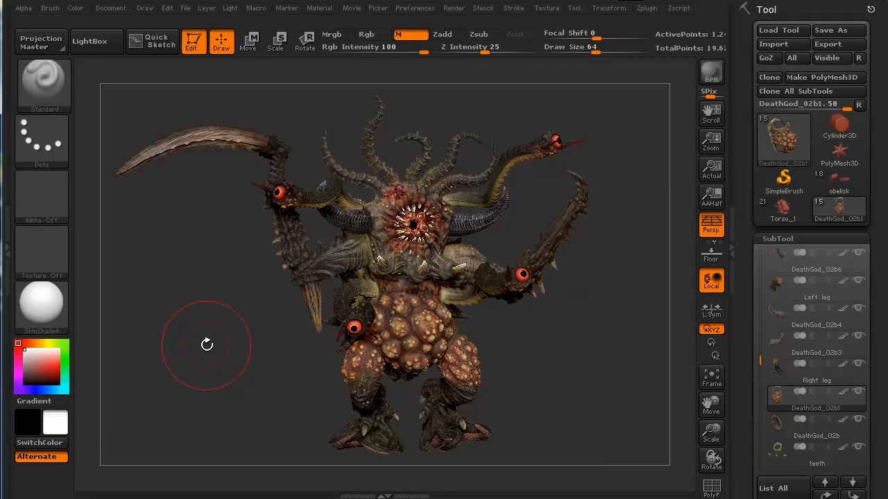
Set both Recording FPS and Playback FPS in Movie > Modifiers to 30
click(352, 8)
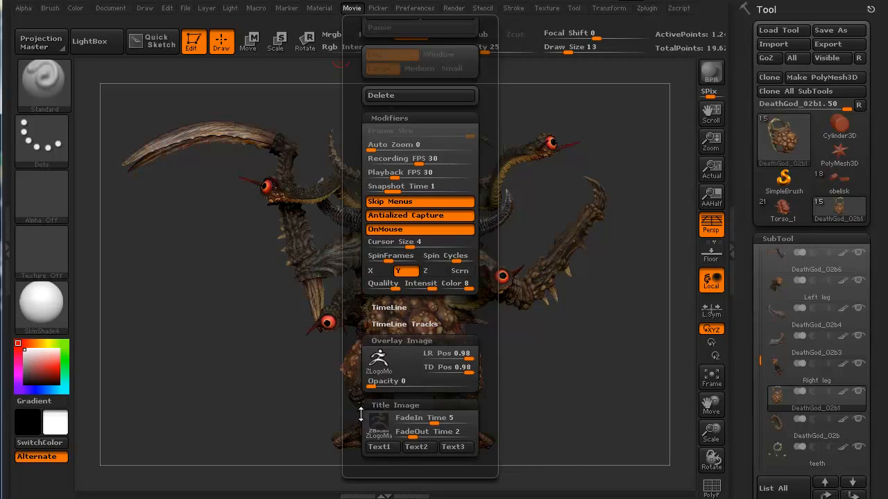
click(380, 447)
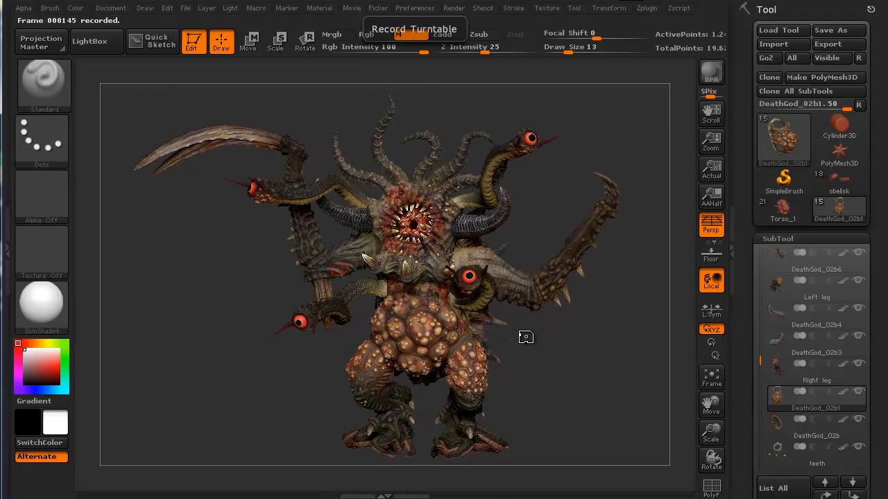
Record the rotating DeathGod model with Movie > Turntable
click(352, 7)
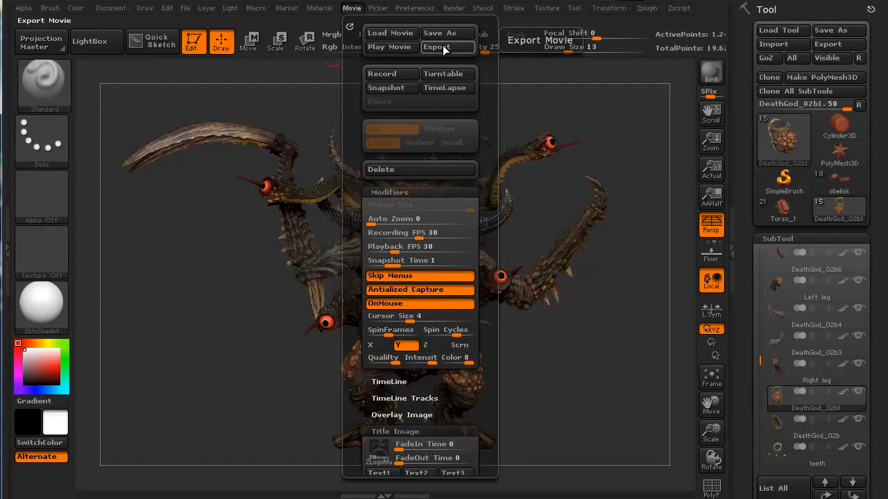
Export the turntable movie, starting the H.264 export at 30 fps
click(447, 47)
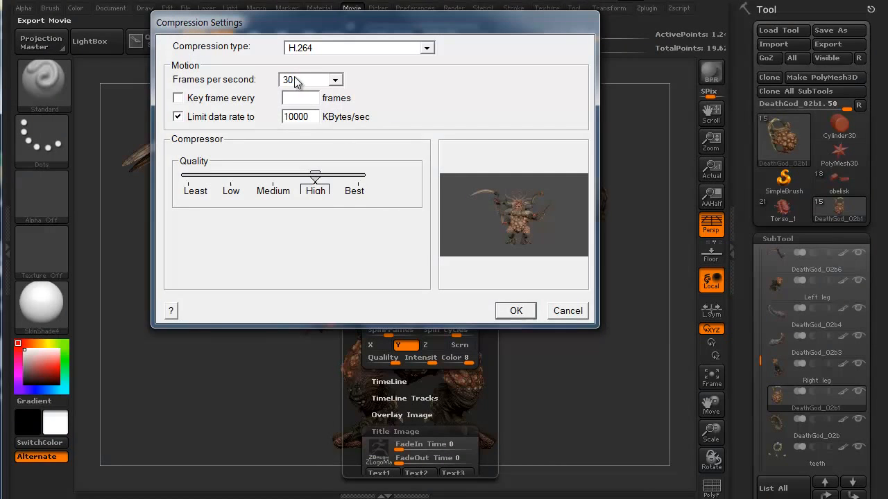